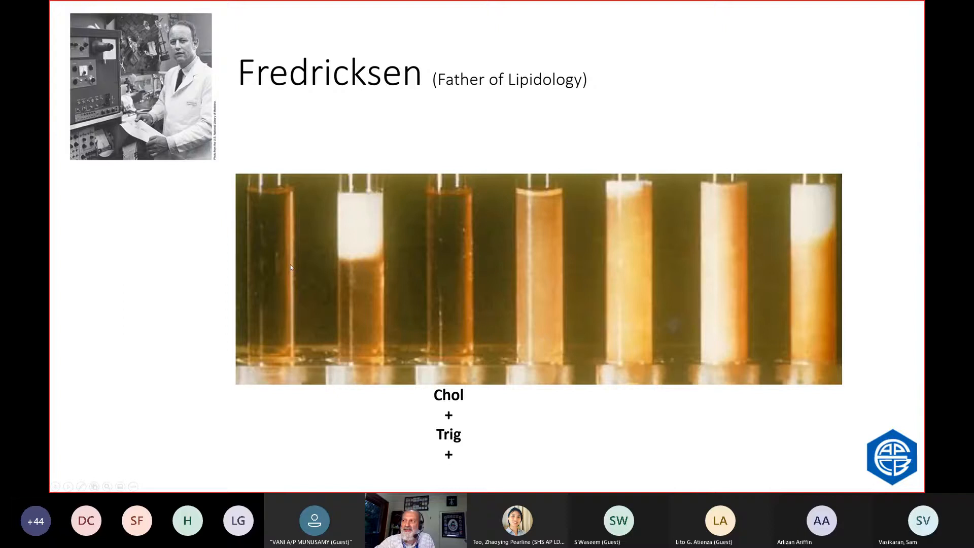
mouse_move(570, 254)
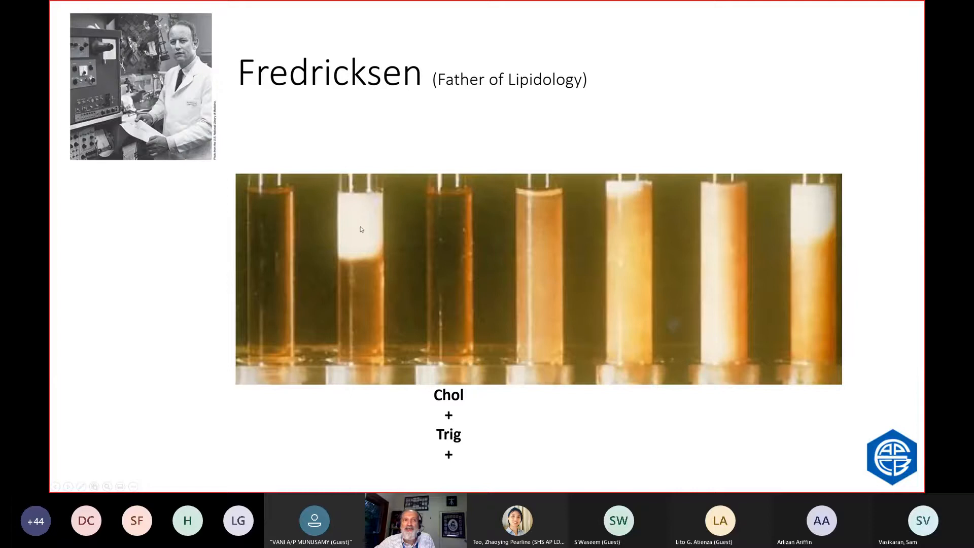
Reveal the Normal and Type I–V labels with cholesterol/triglyceride markers under the plasma tubes.
key(right)
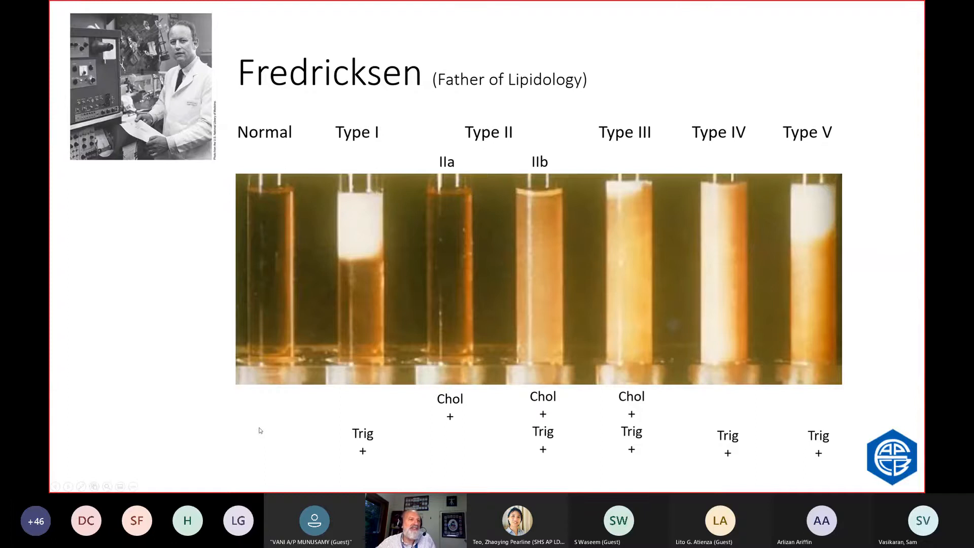
Advance to the Composition of Lipoproteins slide comparing HDL, LDL, IDL, VLDL and chylomicrons.
key(right)
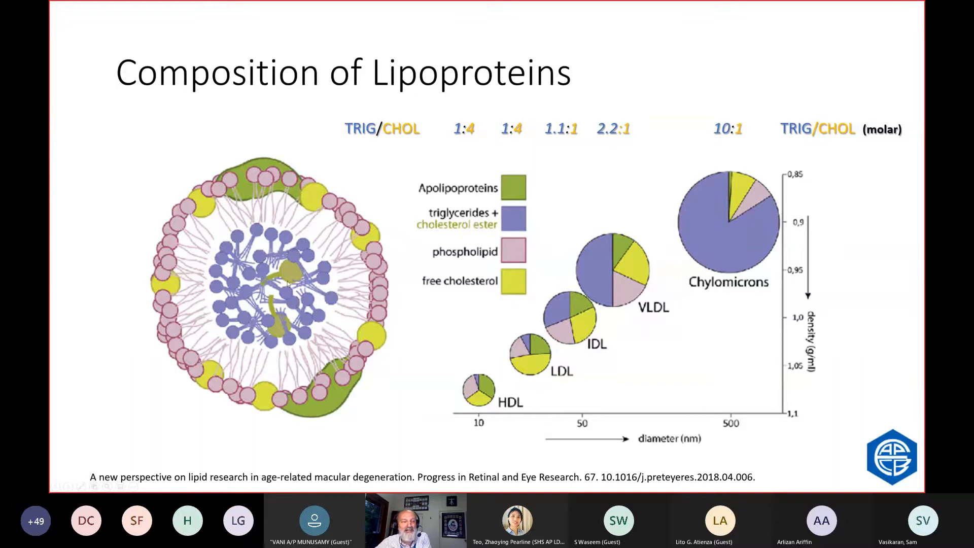
mouse_move(237, 189)
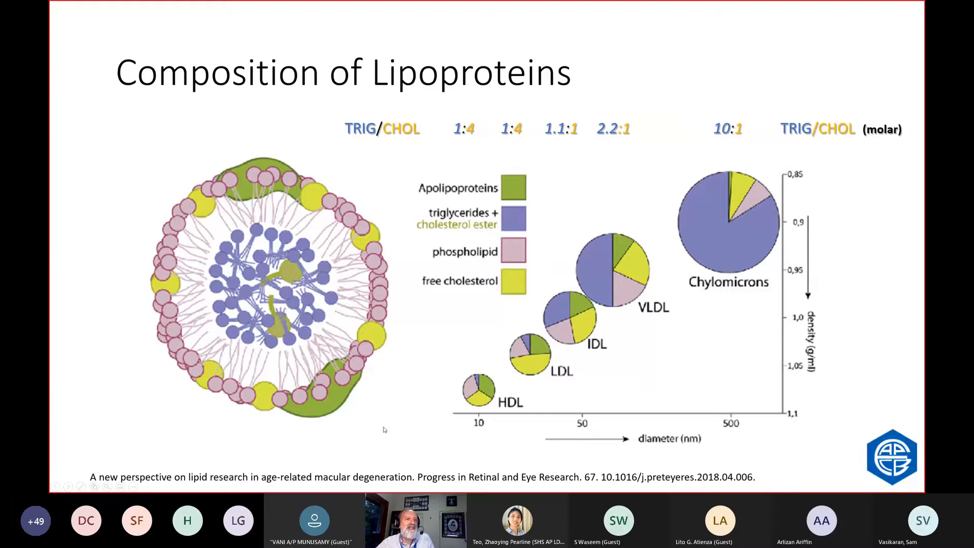
key(Right)
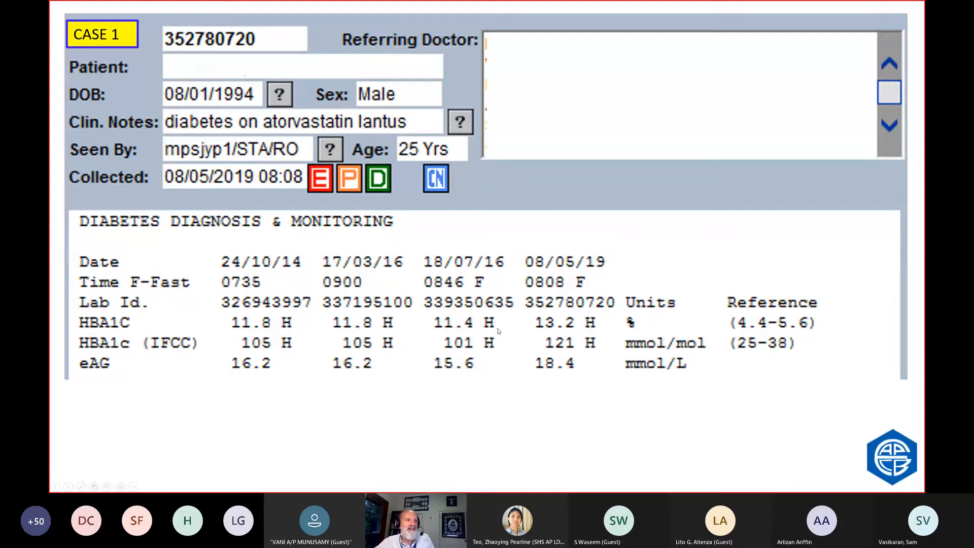
mouse_move(341, 400)
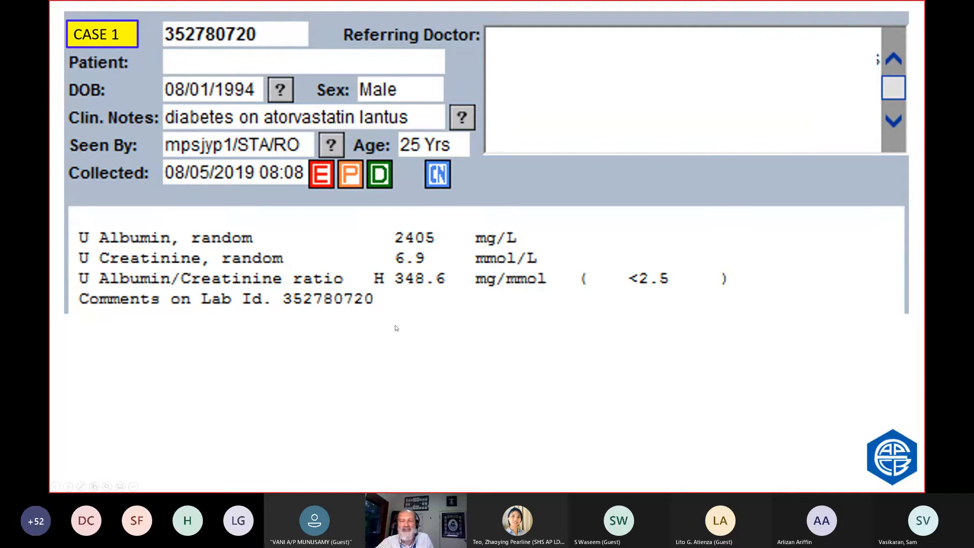
mouse_move(478, 340)
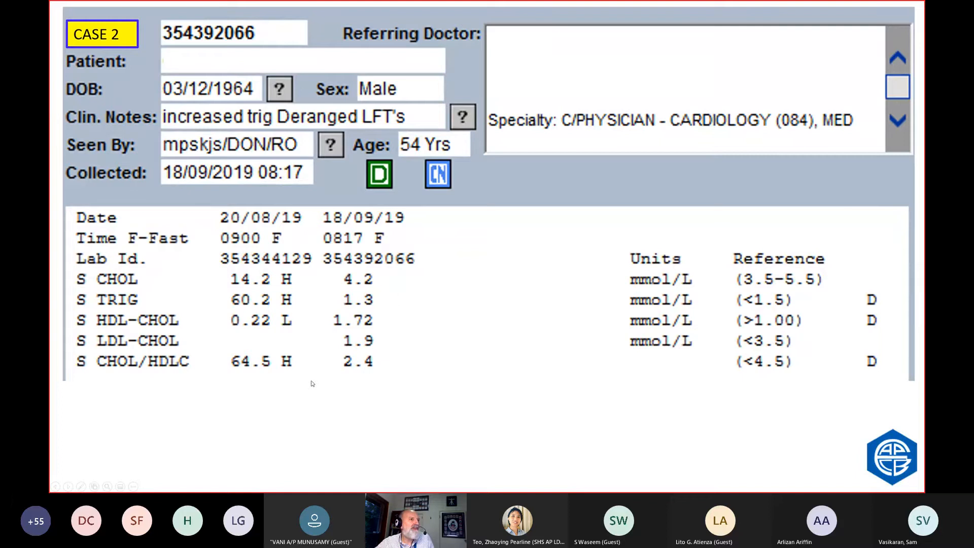
mouse_move(322, 422)
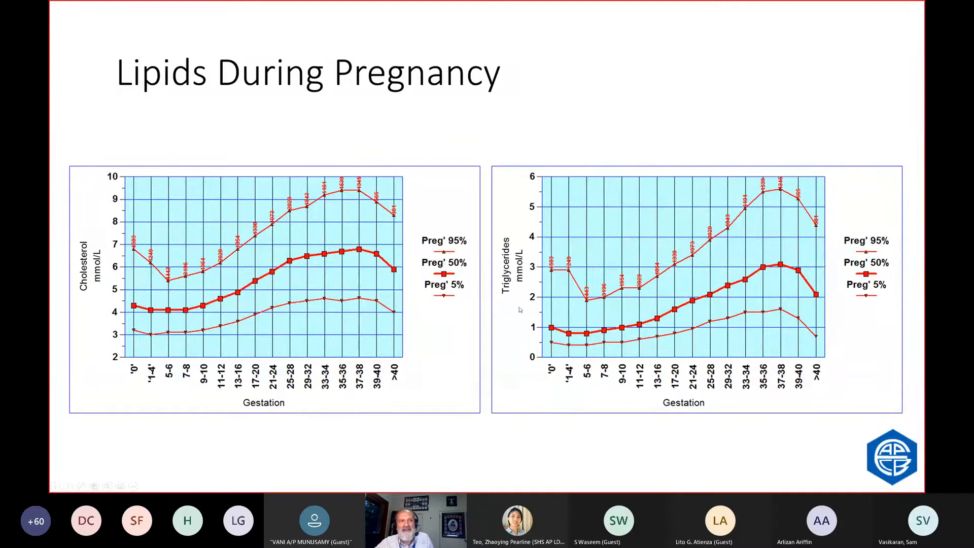
mouse_move(562, 443)
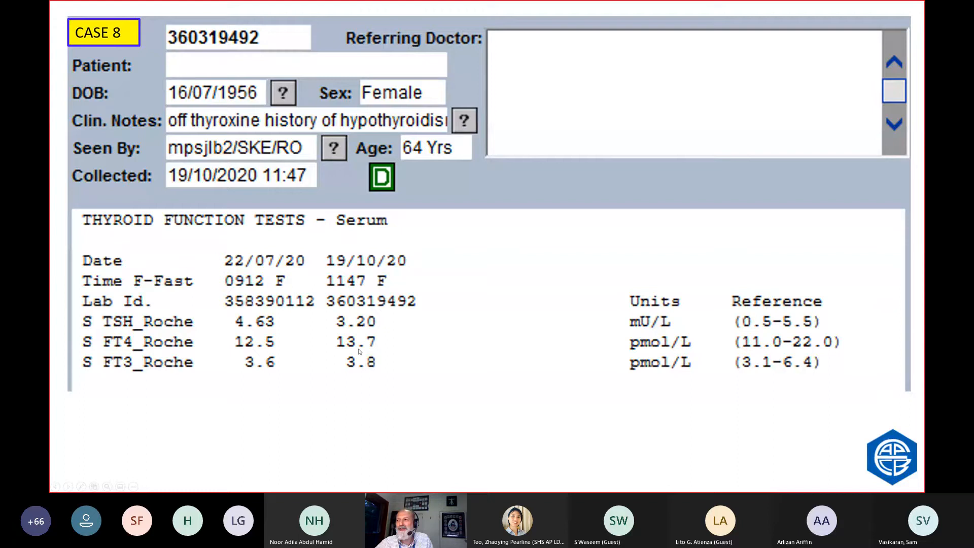
mouse_move(453, 412)
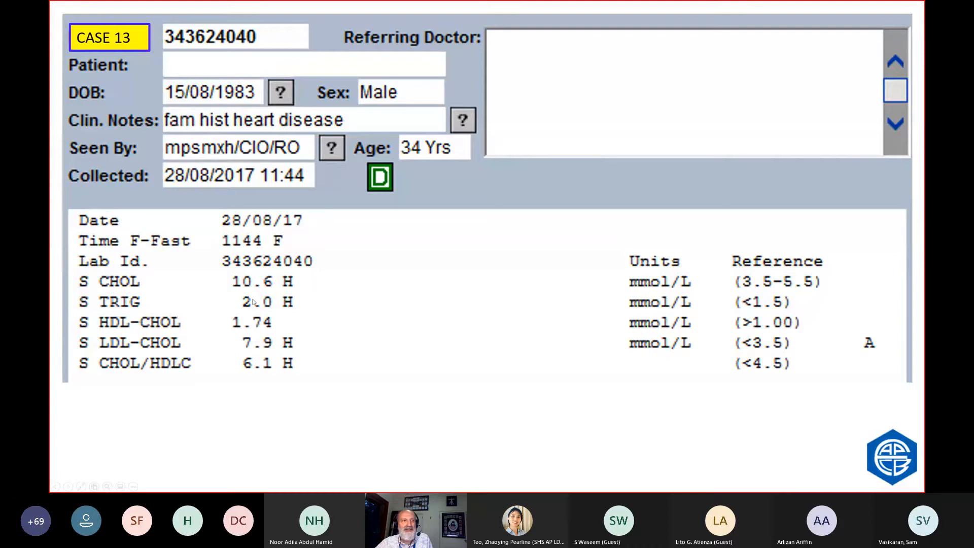
mouse_move(268, 378)
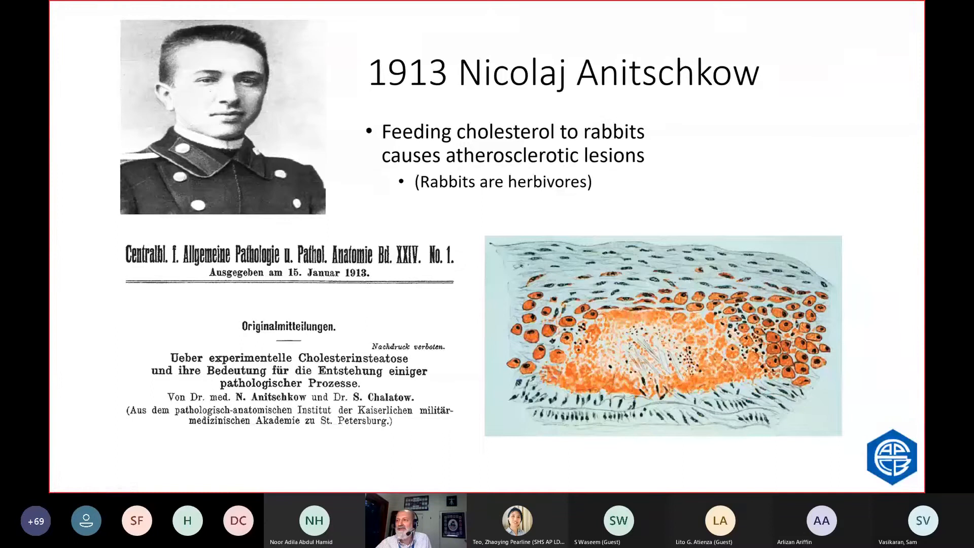
Show the Anitschkow cholesterin steatosis slide contrasting rabbits and guinea pigs with rats.
key(Right)
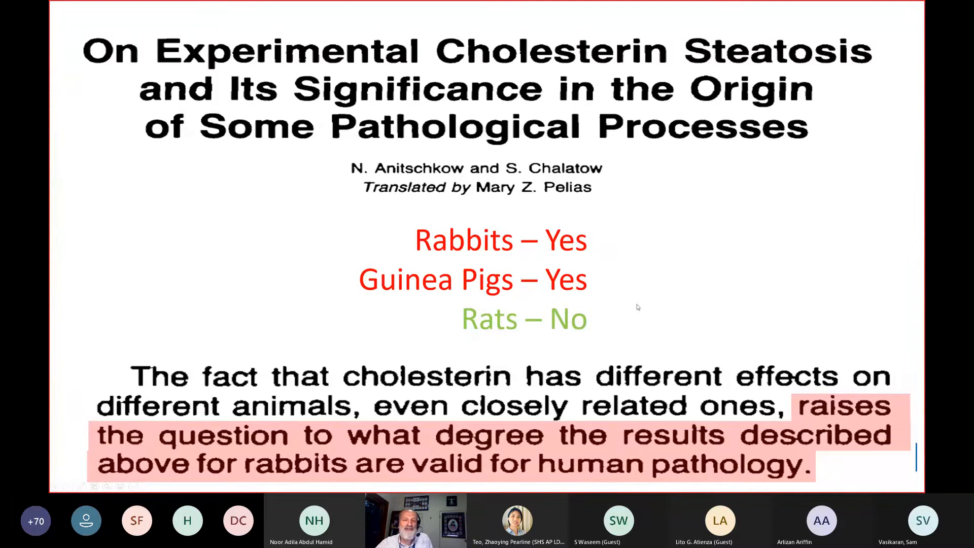
Advance past the lipoprotein electron micrographs to the Familial Hypercholesterolaemia signs slide.
key(Right)
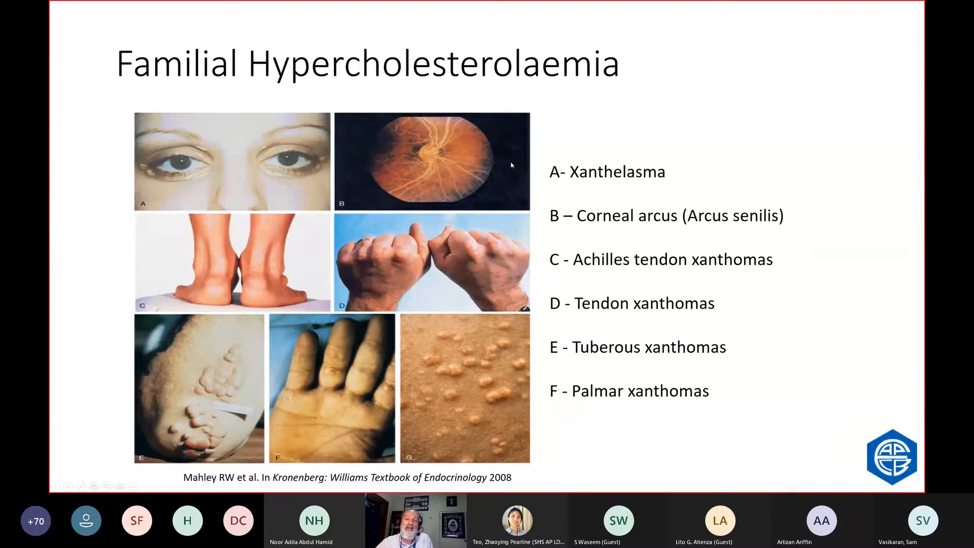
mouse_move(347, 297)
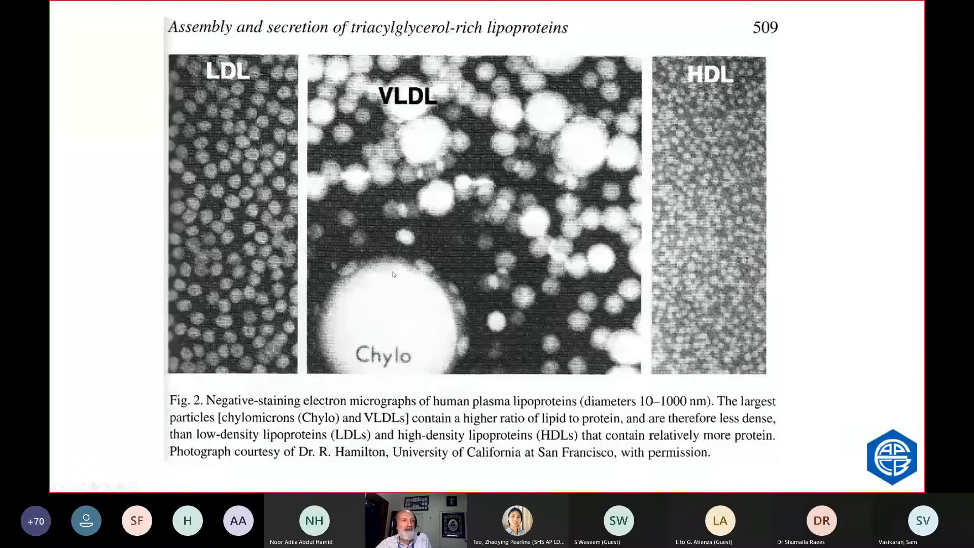
mouse_move(857, 256)
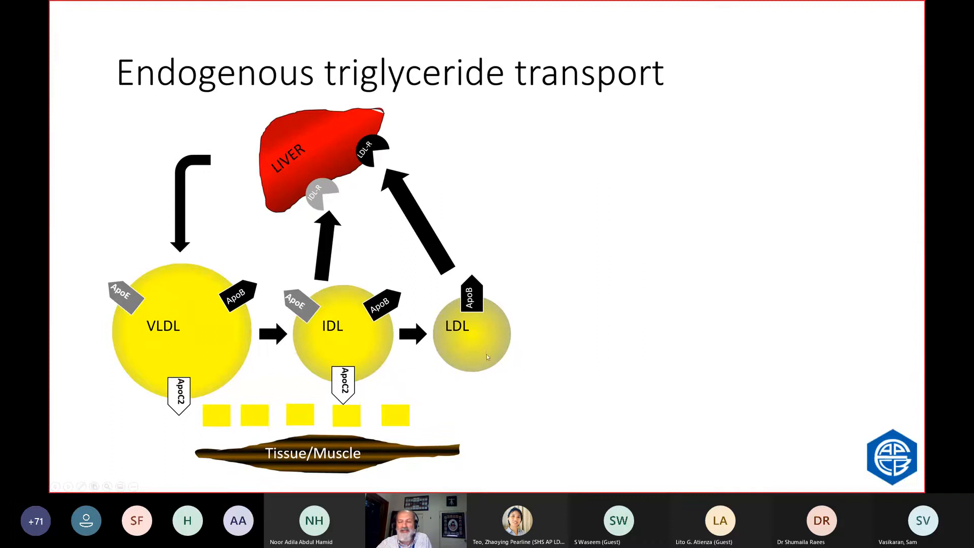
Show The LDL Receptor slide on the first example of receptor-mediated endocytosis.
key(Right)
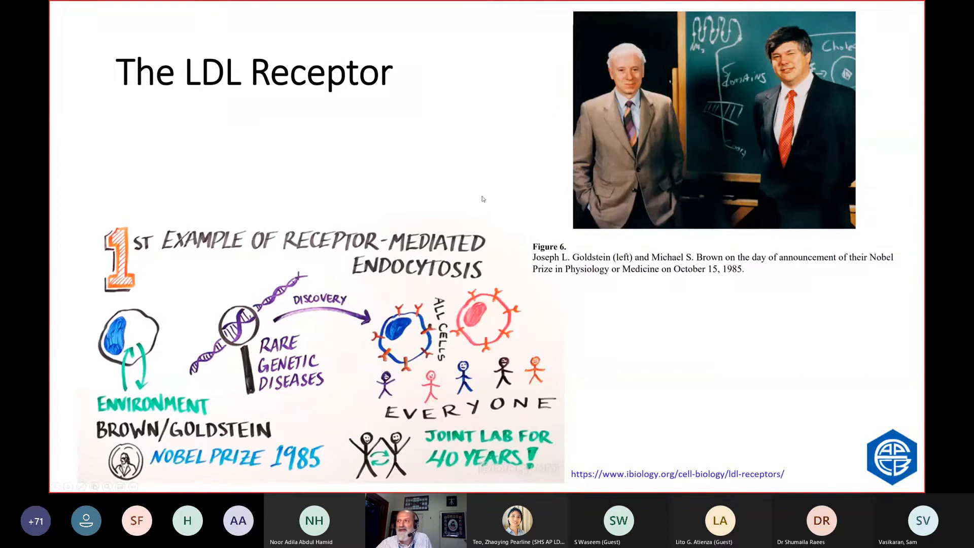
mouse_move(237, 286)
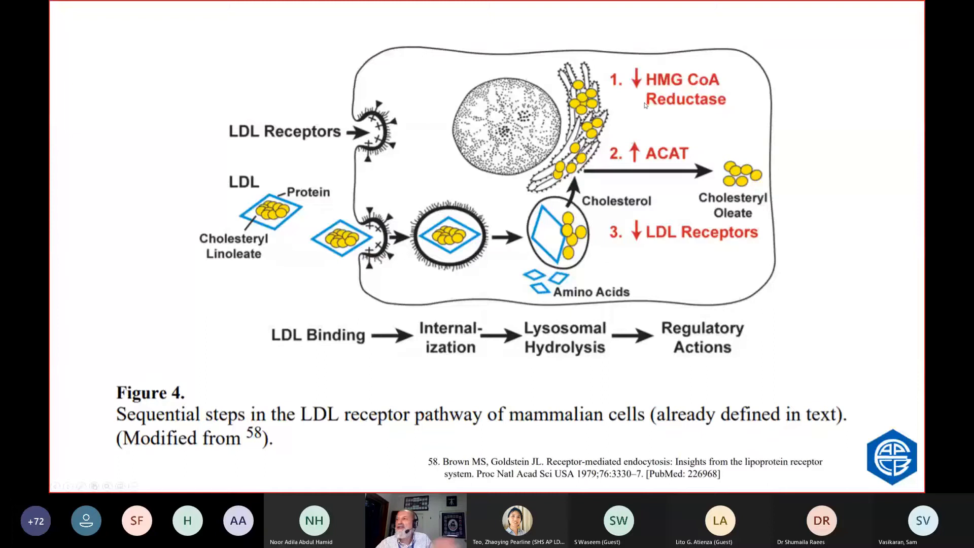
key(Right)
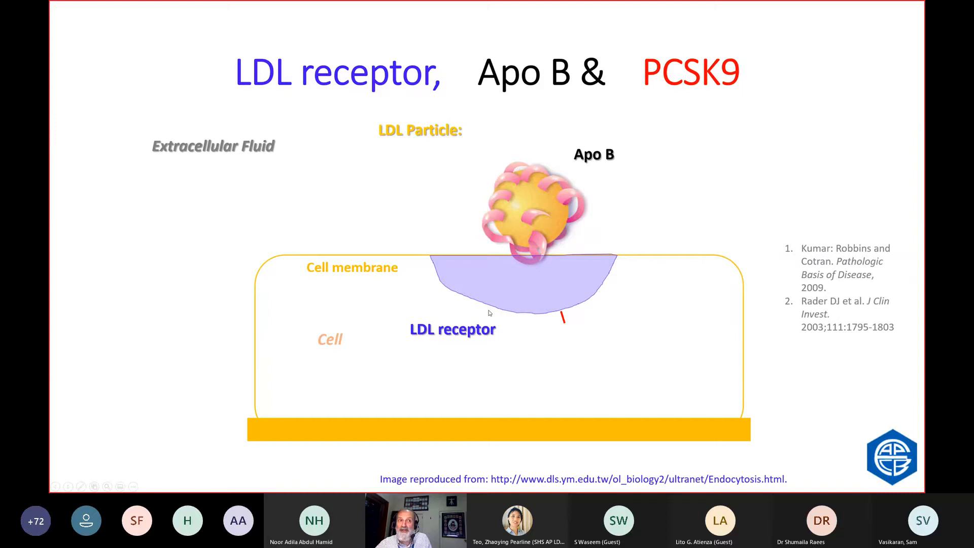
mouse_move(592, 161)
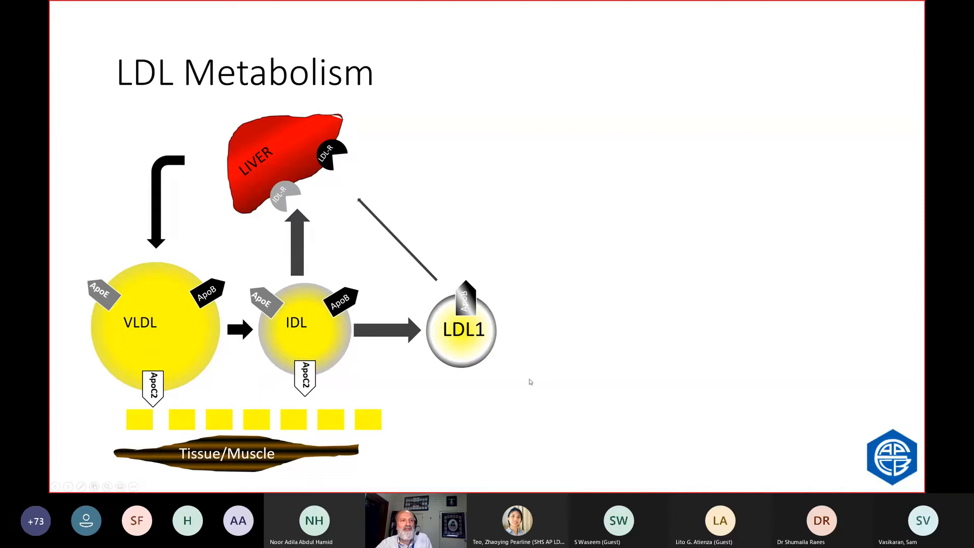
Reveal LDL2 to LDL5 with triglyceride/cholesterol ester exchange via CETP on the LDL Metabolism diagram.
click(528, 382)
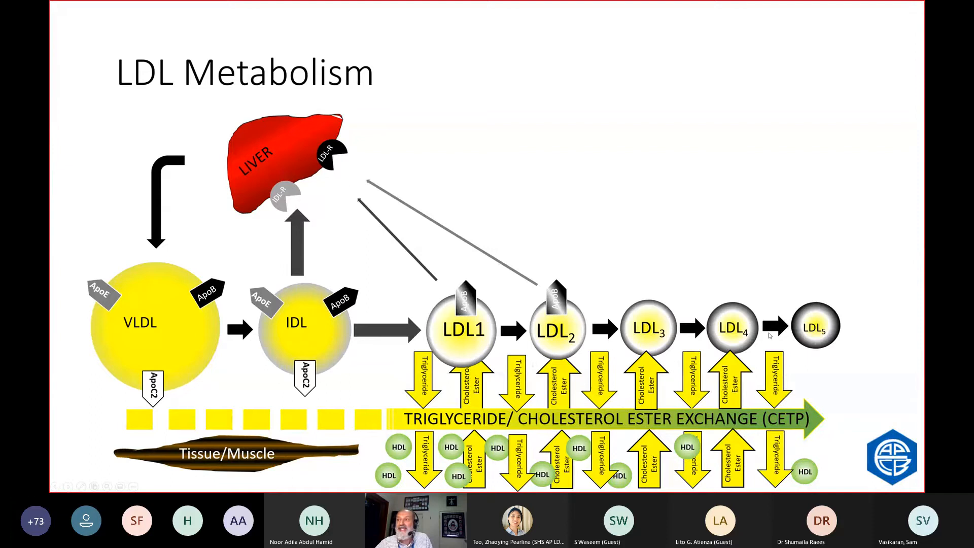
mouse_move(419, 261)
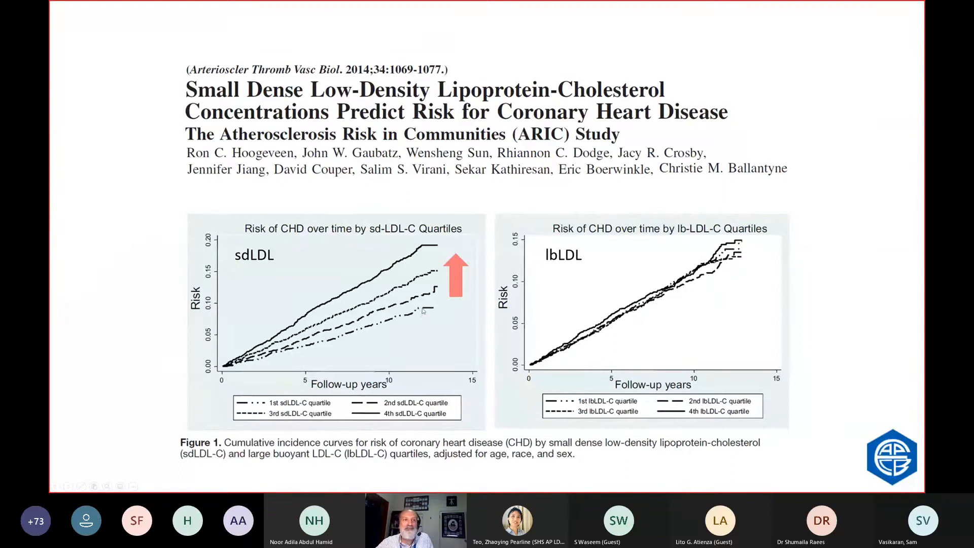
Move past the ARIC sdLDL slide to the Quantimetrix Lipoprint Pattern A versus Pattern B slide.
key(Right)
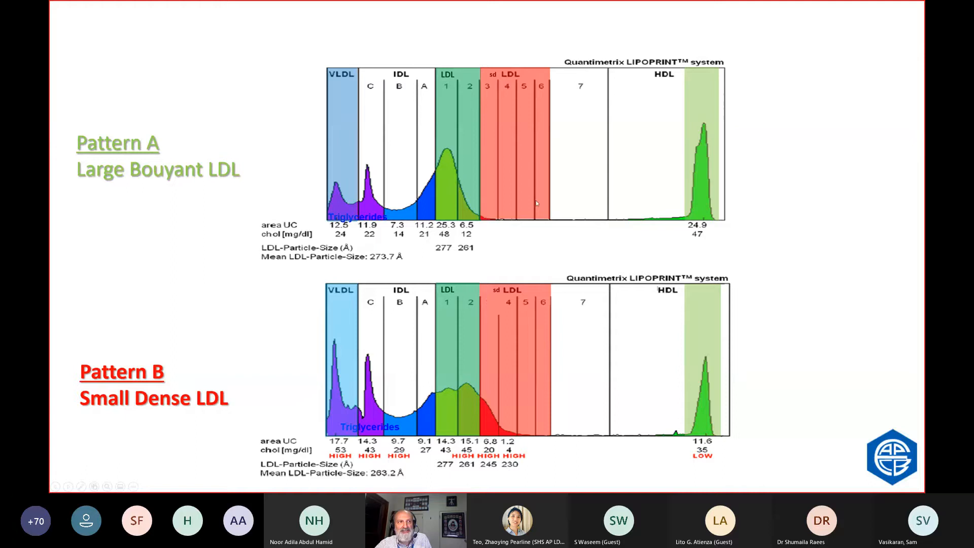
mouse_move(543, 206)
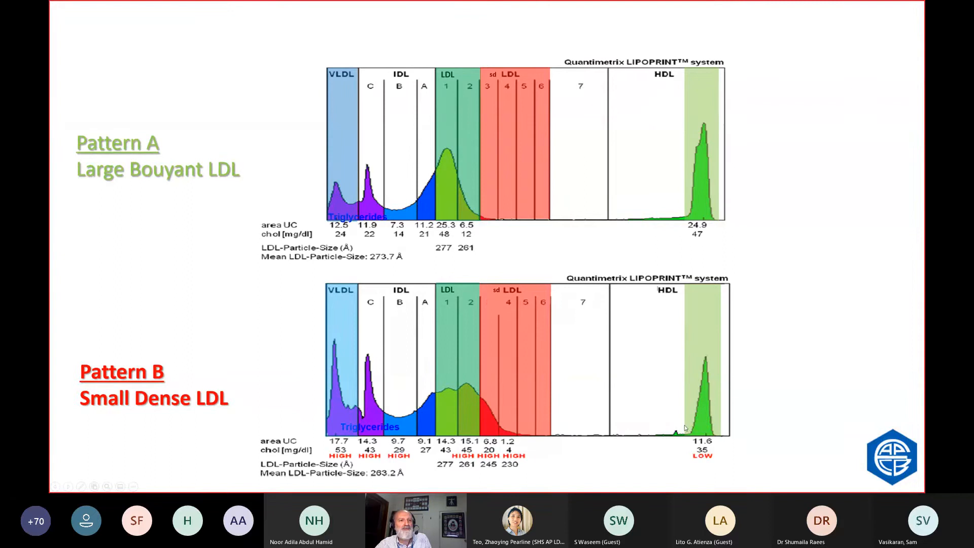
Show the Small Dense LDL & Triglycerides slide with Phenotype A and B frequency curves.
key(right)
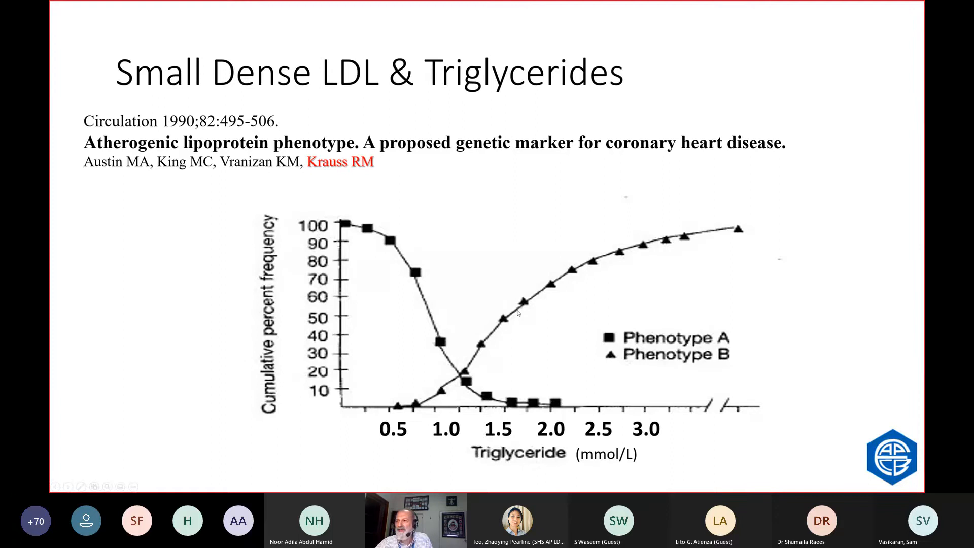
mouse_move(502, 412)
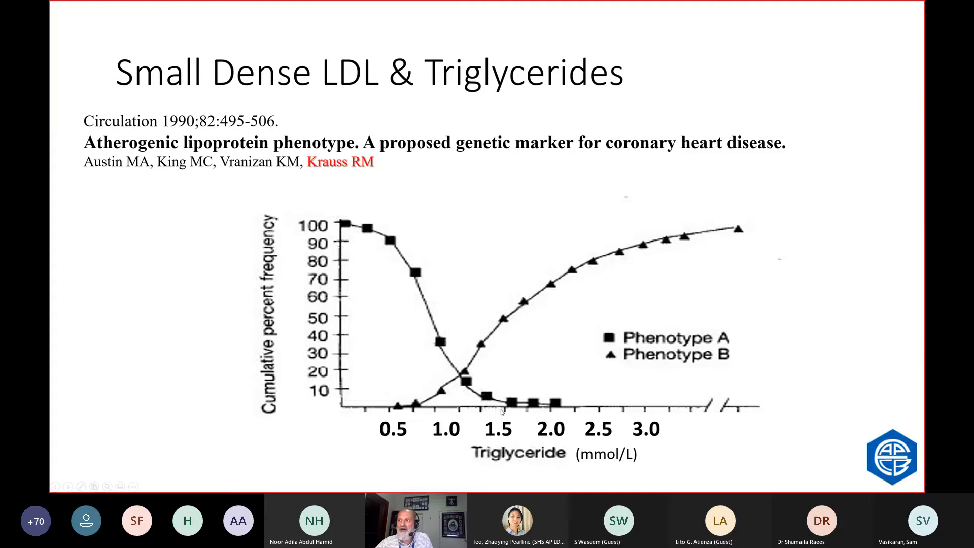
Advance to the Clin Biochem Rev 2015 slide on routine lipid parameters predicting small dense LDL.
key(Right)
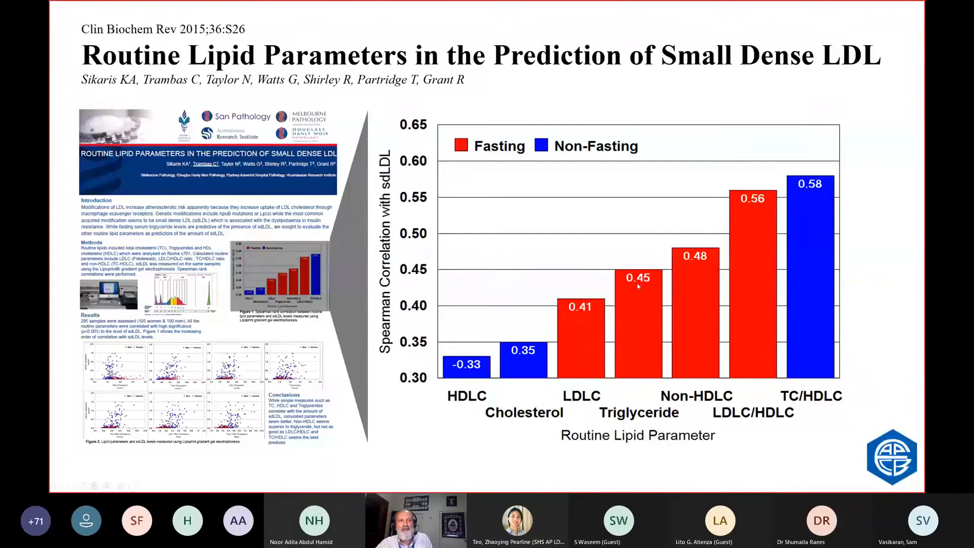
mouse_move(699, 314)
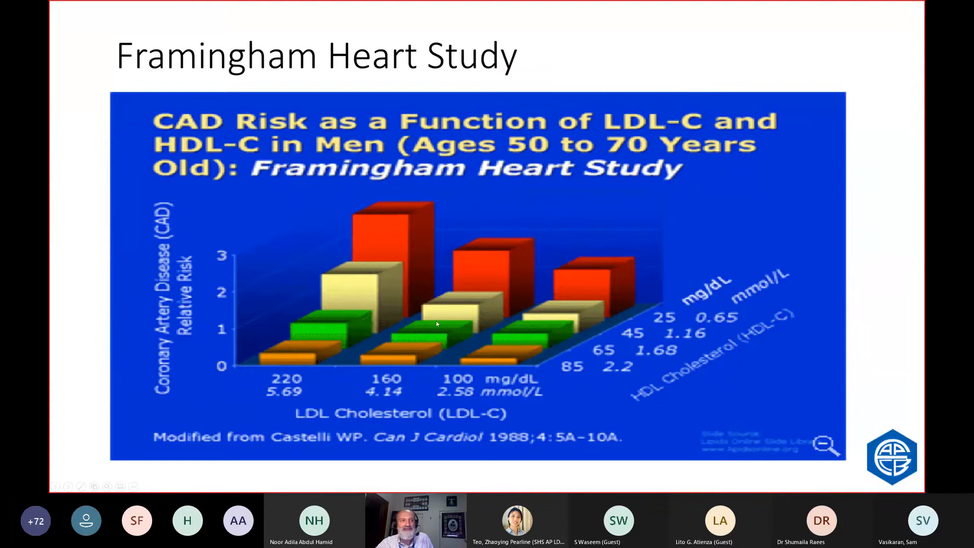
mouse_move(637, 378)
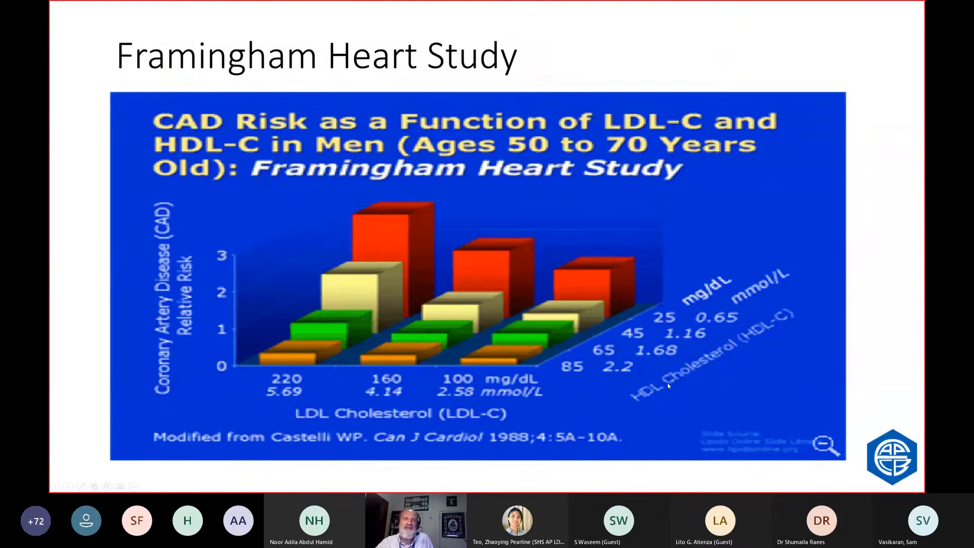
Move through the Australian cardiovascular risk charts to the 1996 LDL particle size and insulin resistance slide.
key(right)
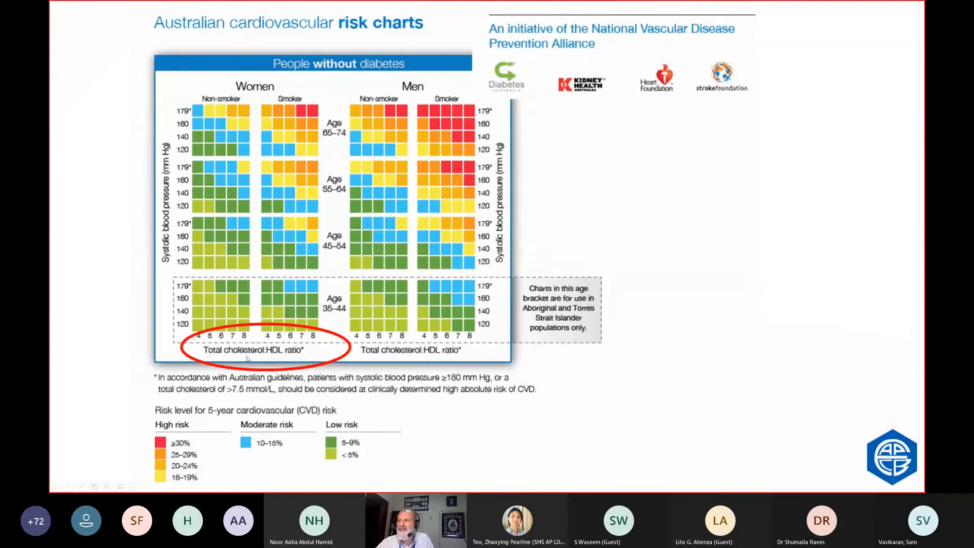
key(Right)
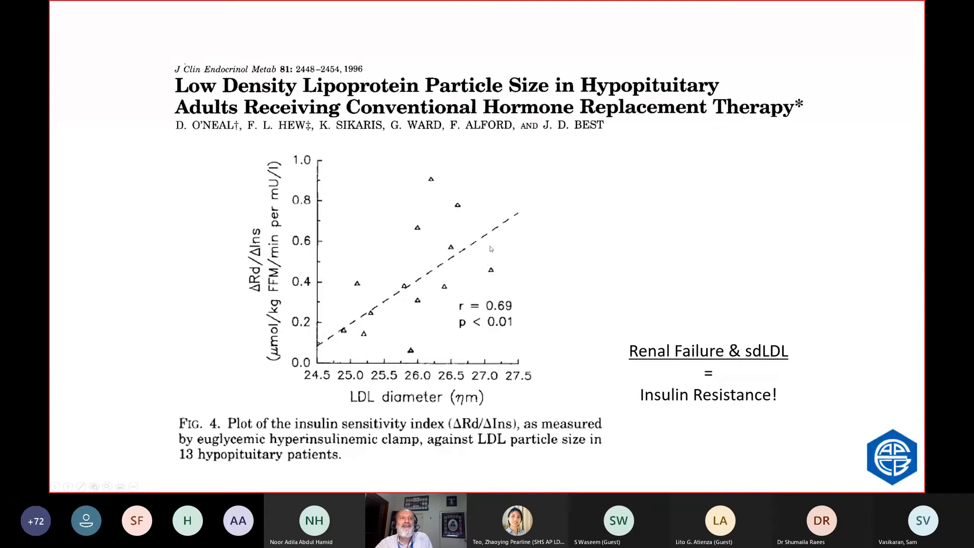
mouse_move(679, 409)
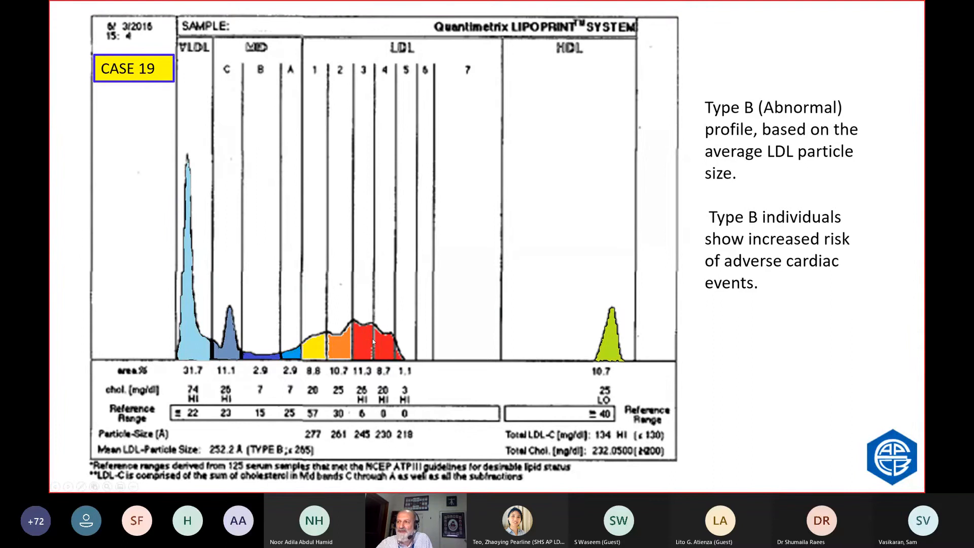
Advance the shared deck to the Case 19 Lipoprint Type B LDL profile slide.
key(right)
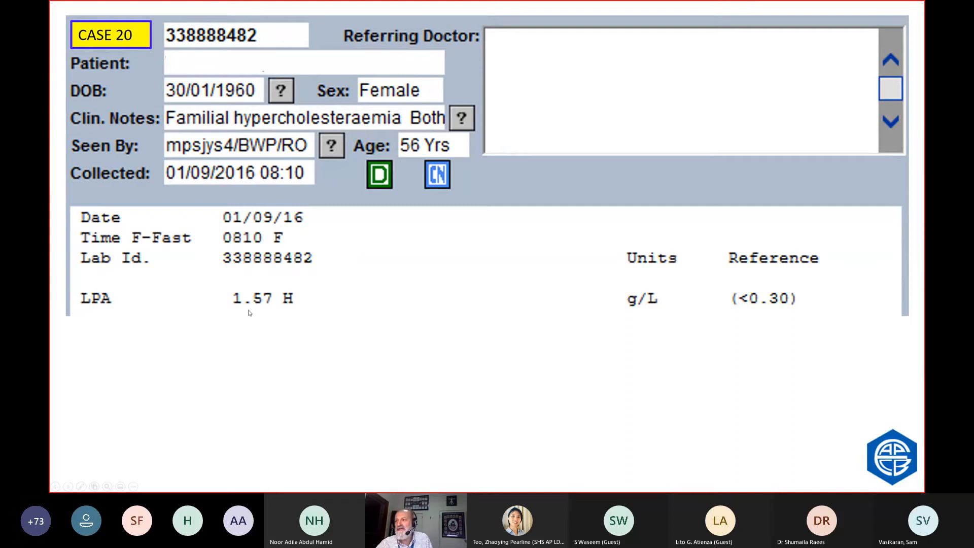
mouse_move(398, 361)
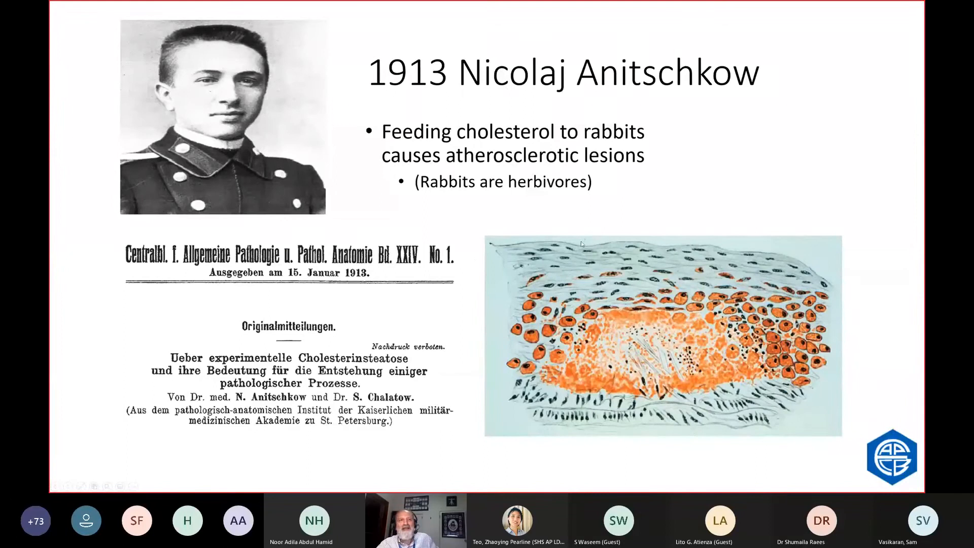
Advance to the 1913 Nicolaj Anitschkow cholesterol-fed rabbits slide.
key(Right)
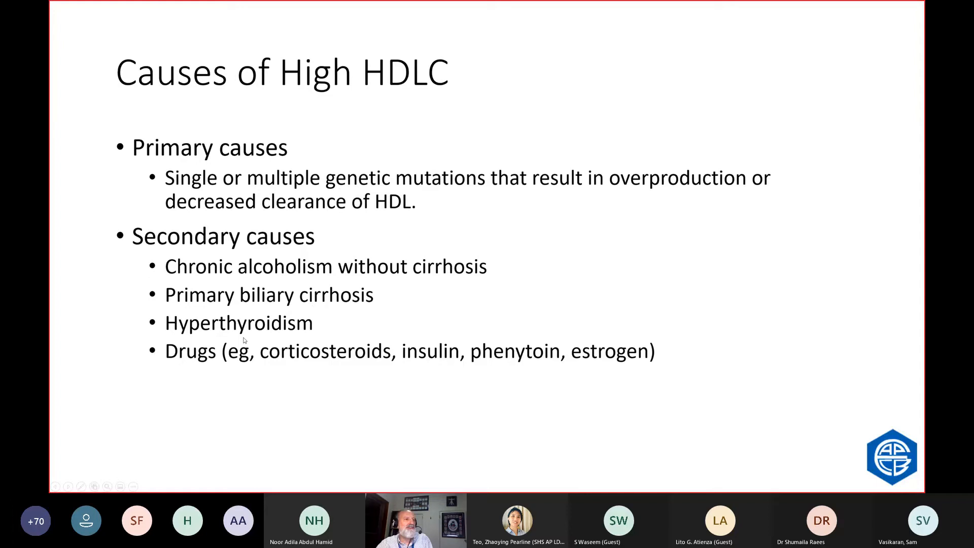
mouse_move(215, 378)
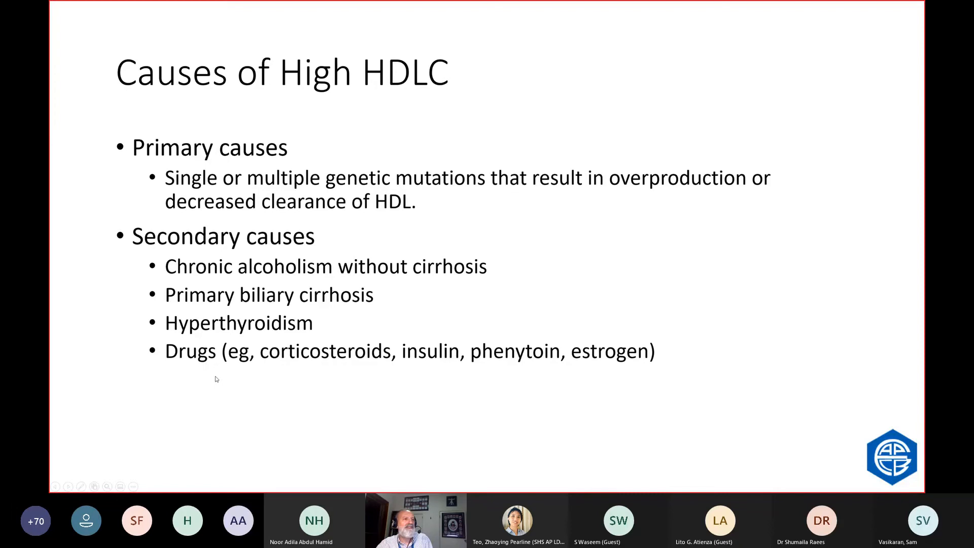
Advance to the Causes of High HDLC slide listing primary and secondary causes.
key(right)
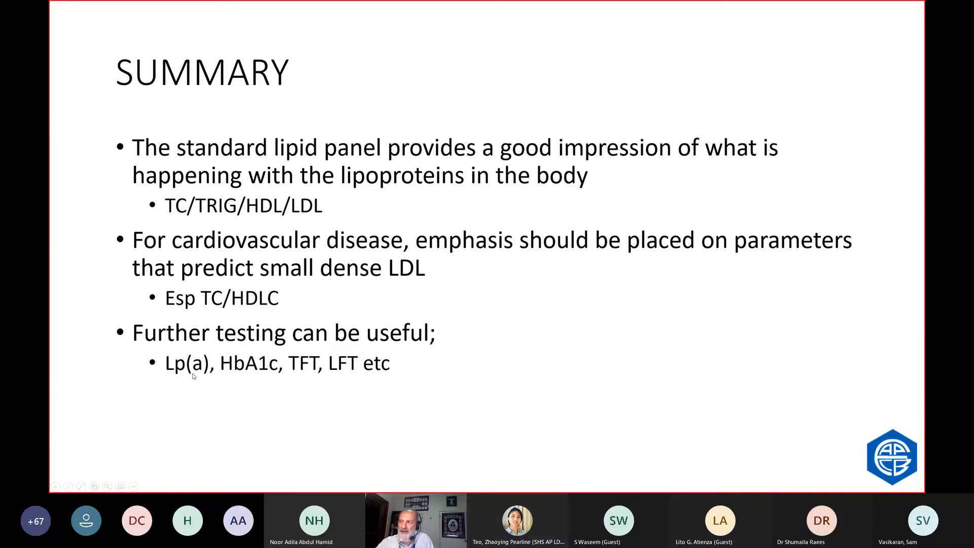
mouse_move(241, 376)
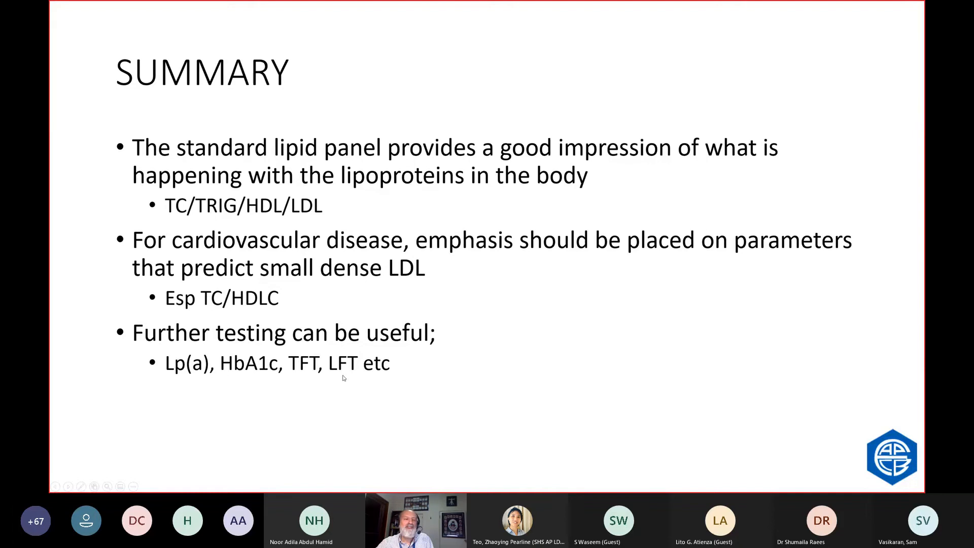
Advance to the Bonus CASE slide comparing the 1989 and 2009 lipid reports.
key(Right)
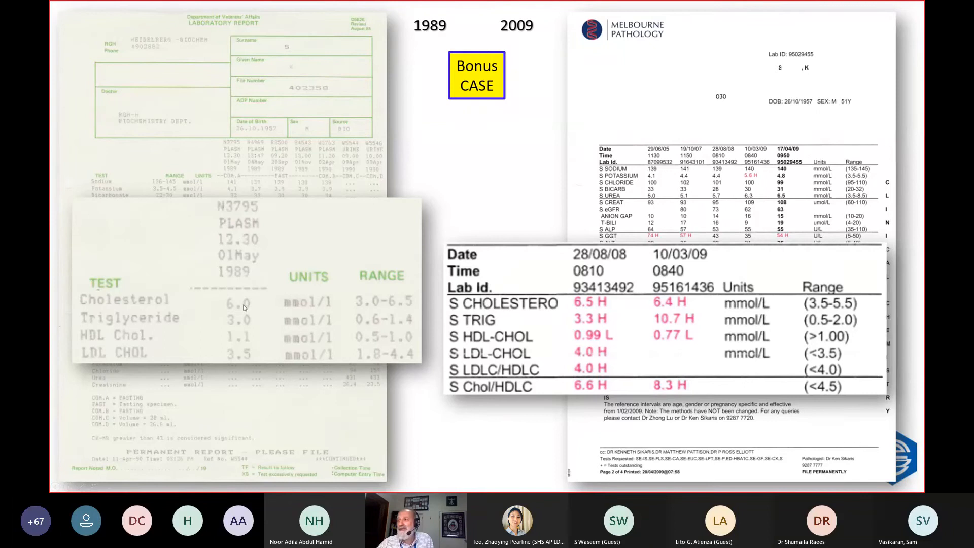
mouse_move(233, 339)
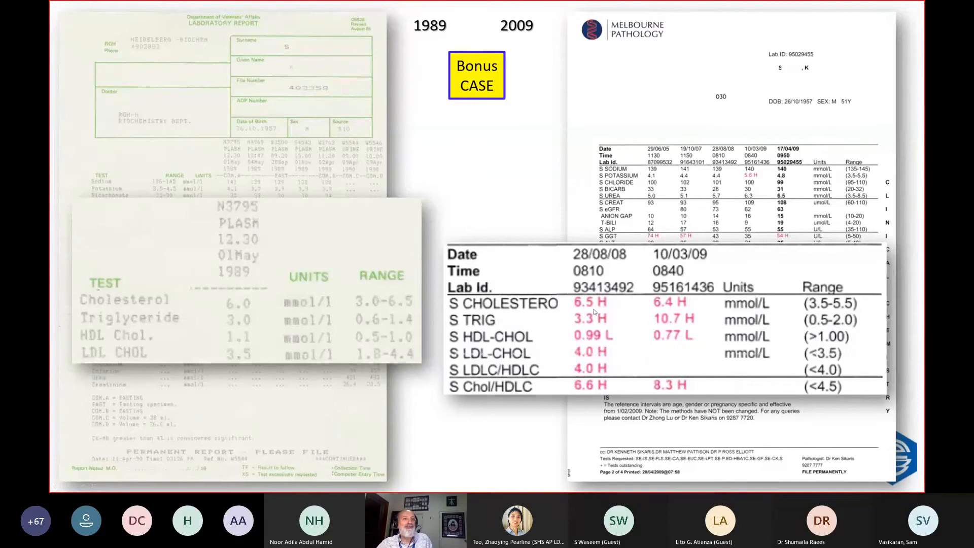
mouse_move(475, 362)
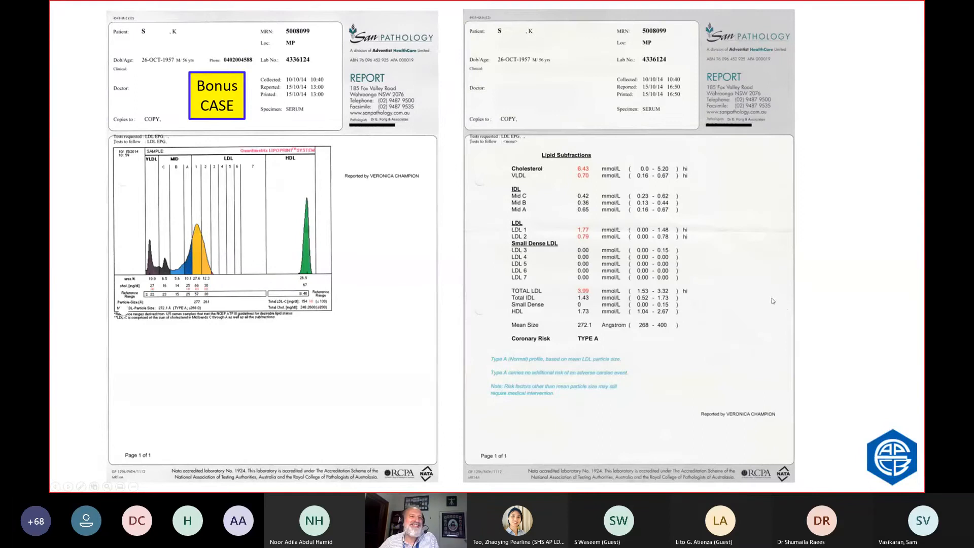
mouse_move(819, 304)
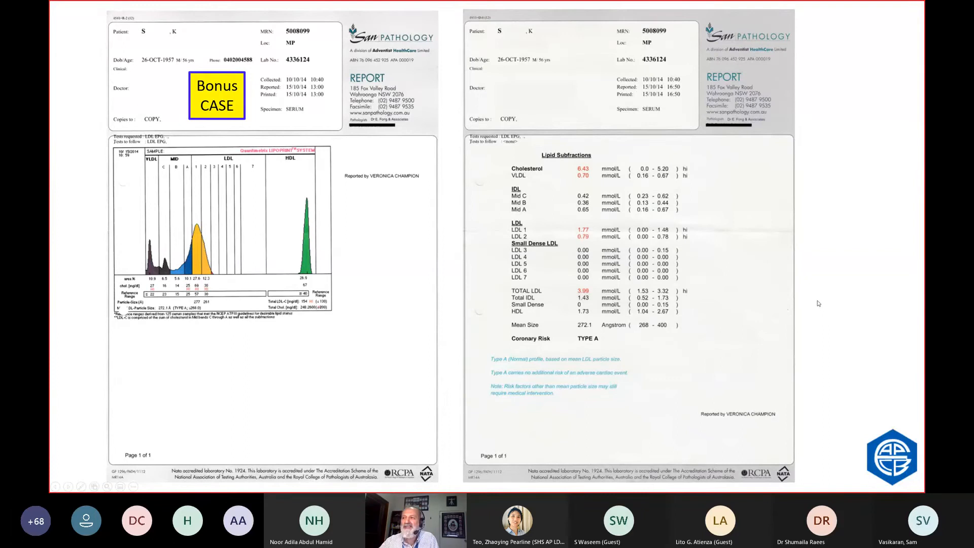
mouse_move(826, 287)
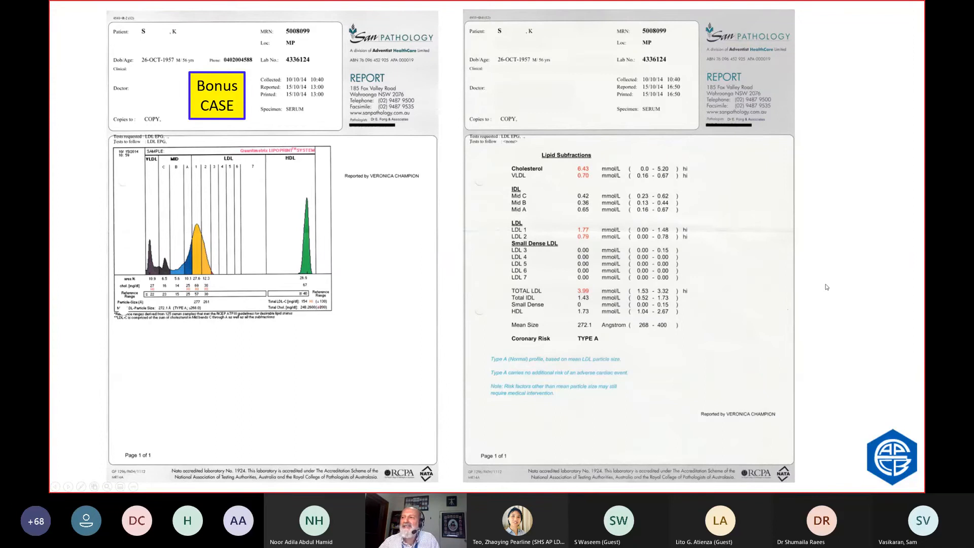